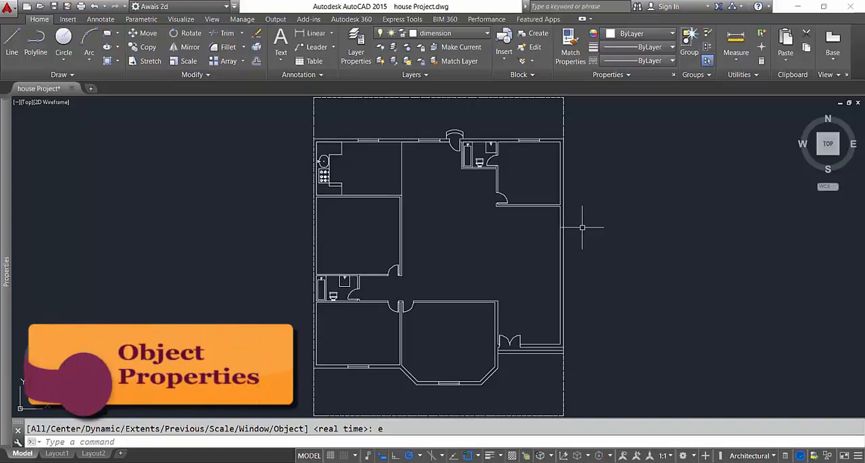
pyautogui.moveTo(582, 230)
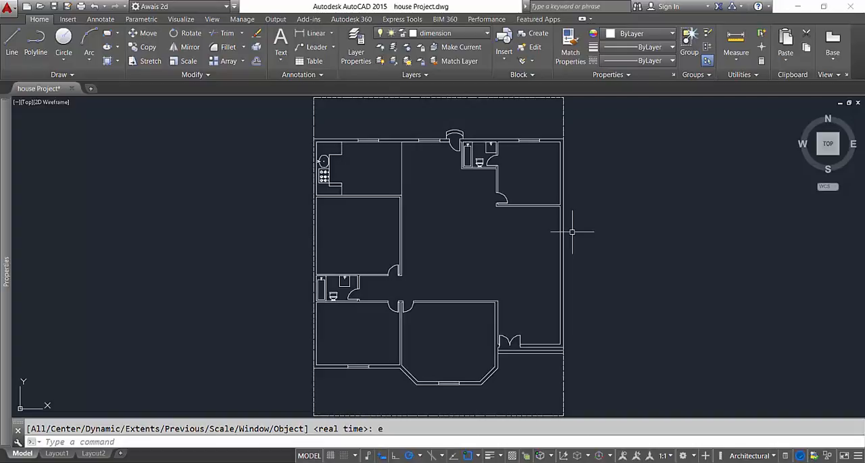
pyautogui.moveTo(571, 232)
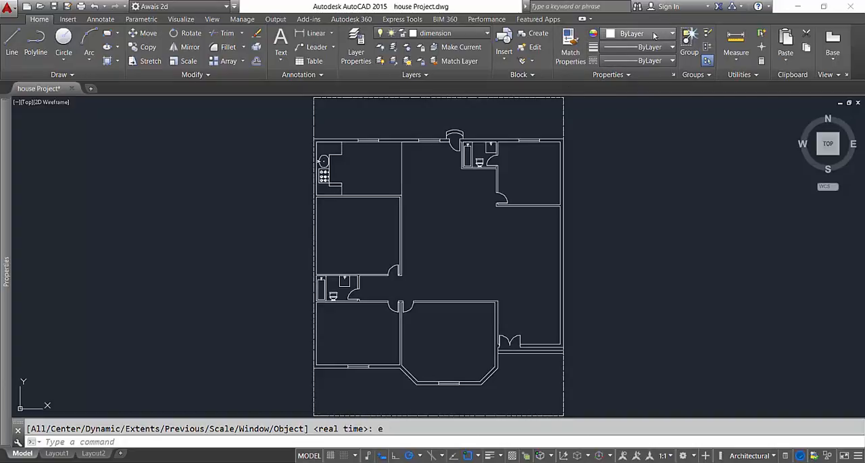
pyautogui.moveTo(631, 33)
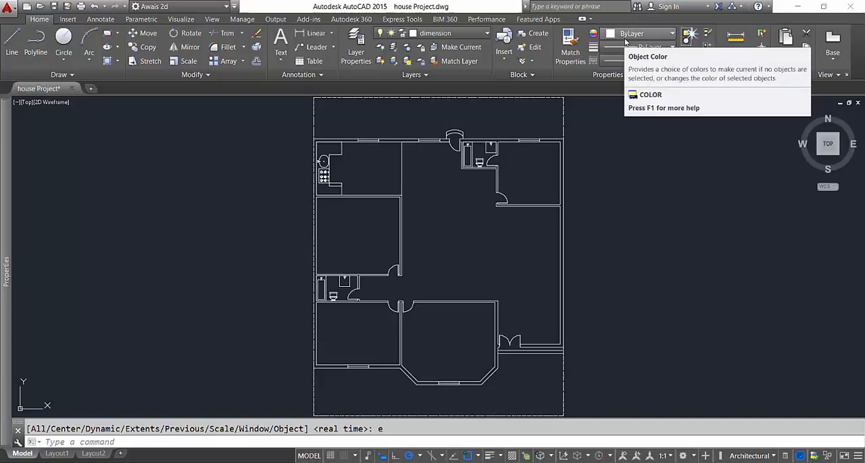
pyautogui.moveTo(569, 47)
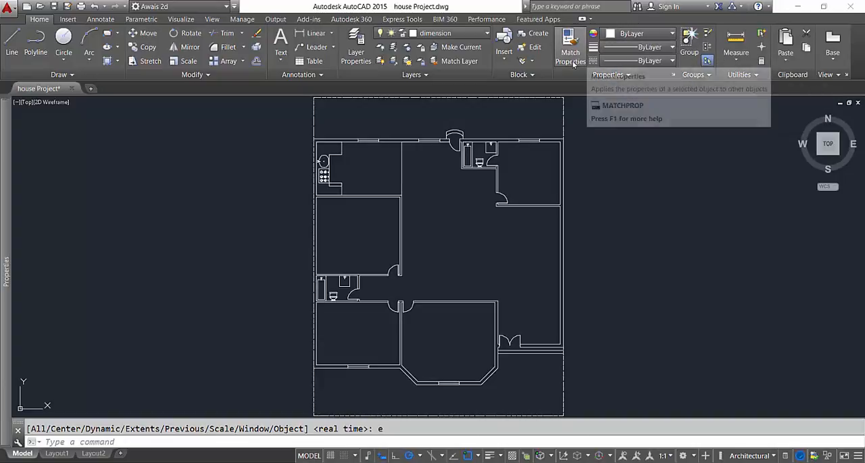
pyautogui.moveTo(631, 34)
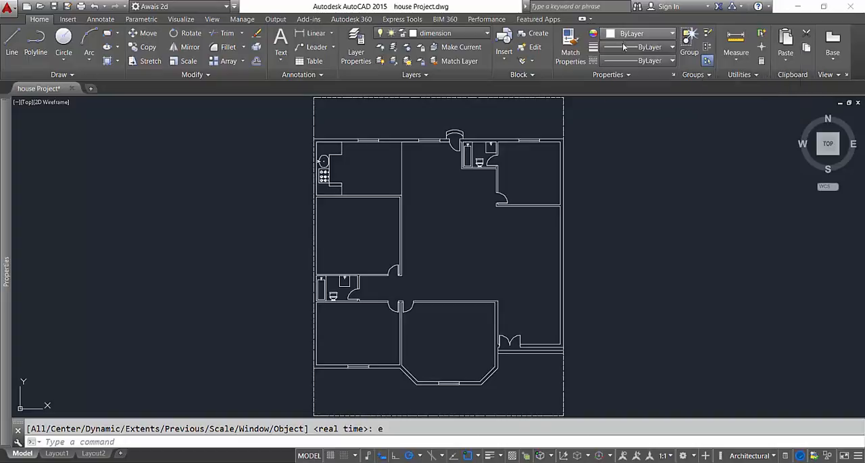
pyautogui.moveTo(632, 61)
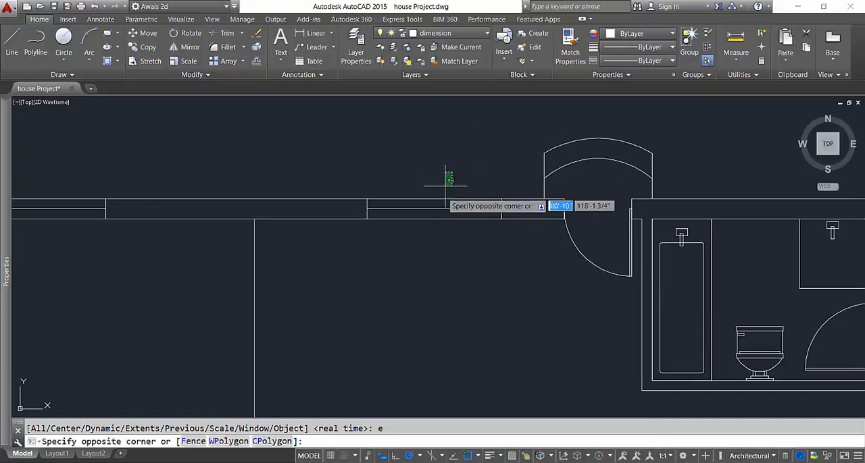
# Select the top-wall window lines and give them a blue colour.
pyautogui.press('Escape')
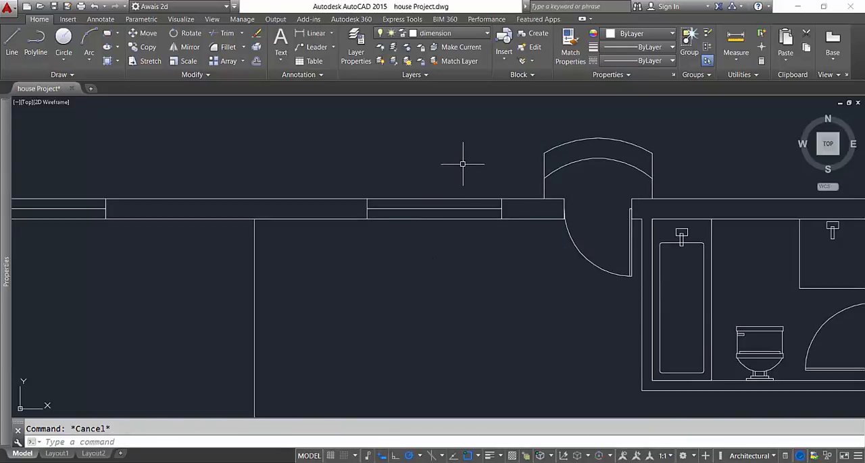
pyautogui.click(463, 164)
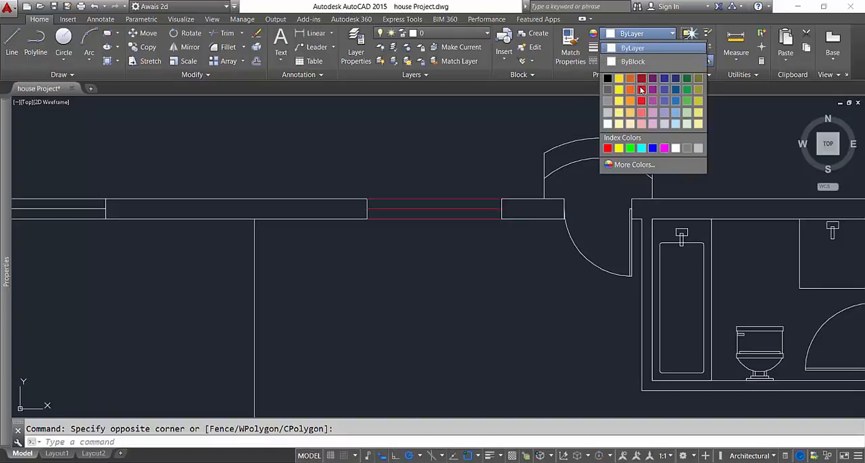
pyautogui.click(640, 89)
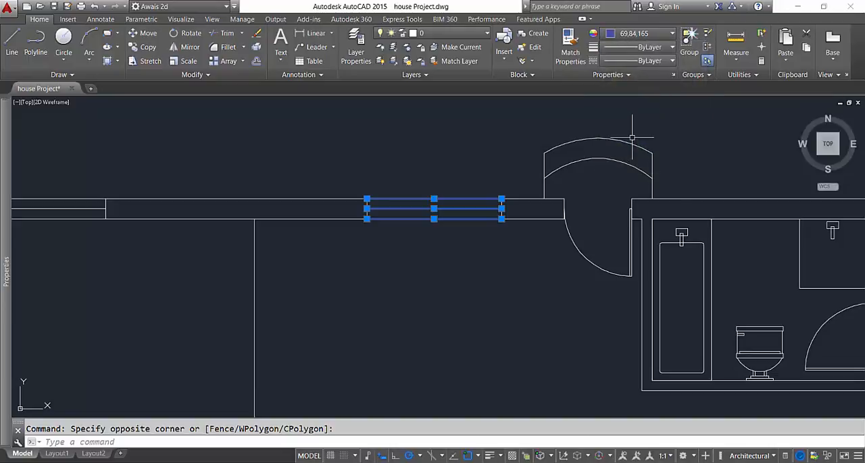
pyautogui.press('Escape')
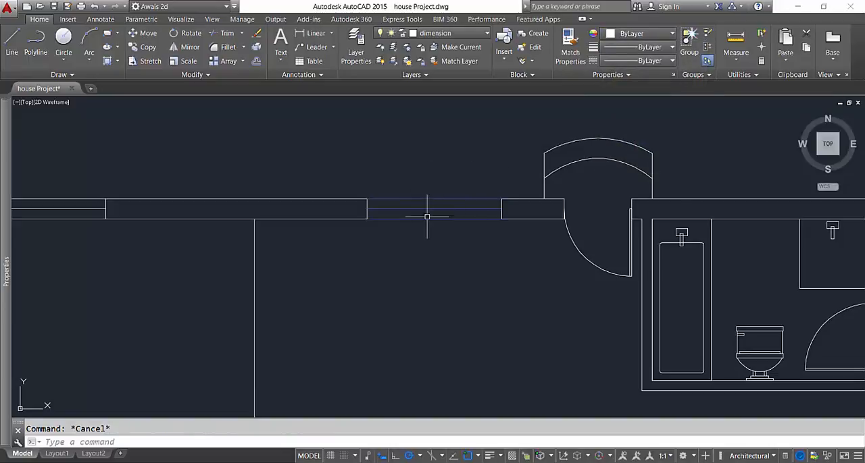
pyautogui.moveTo(568, 154)
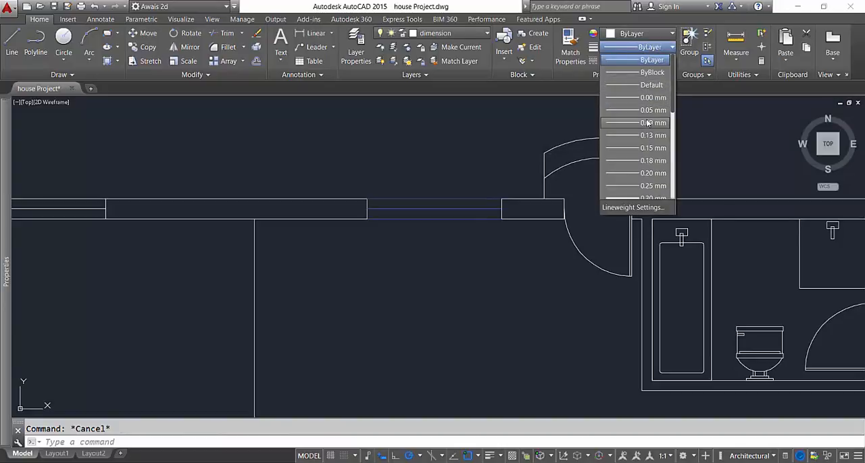
pyautogui.moveTo(645, 147)
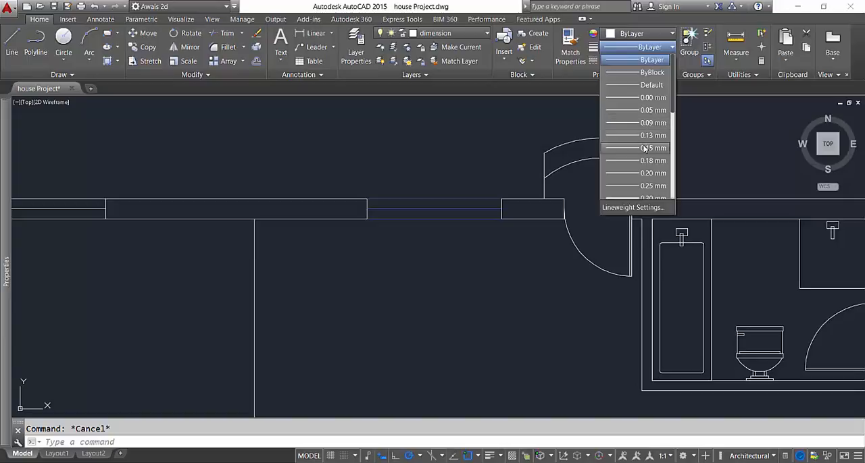
# Choose 0.60 mm in the Lineweight dropdown with nothing selected.
pyautogui.scroll(-3)
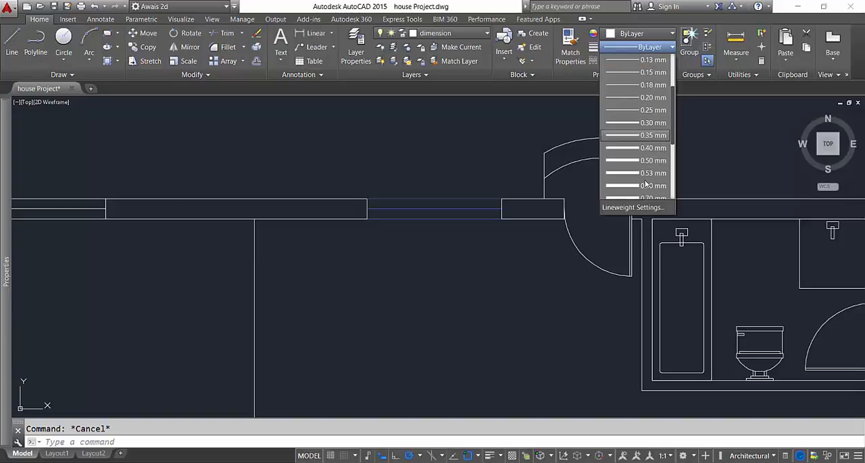
pyautogui.moveTo(635, 186)
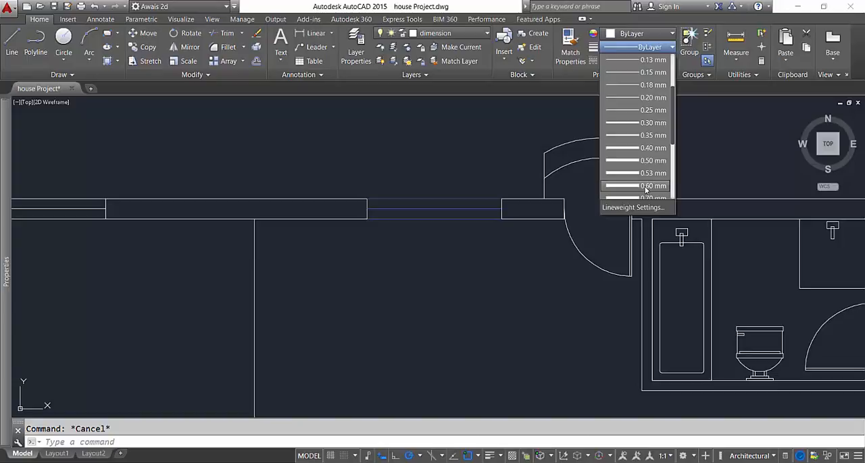
pyautogui.click(645, 186)
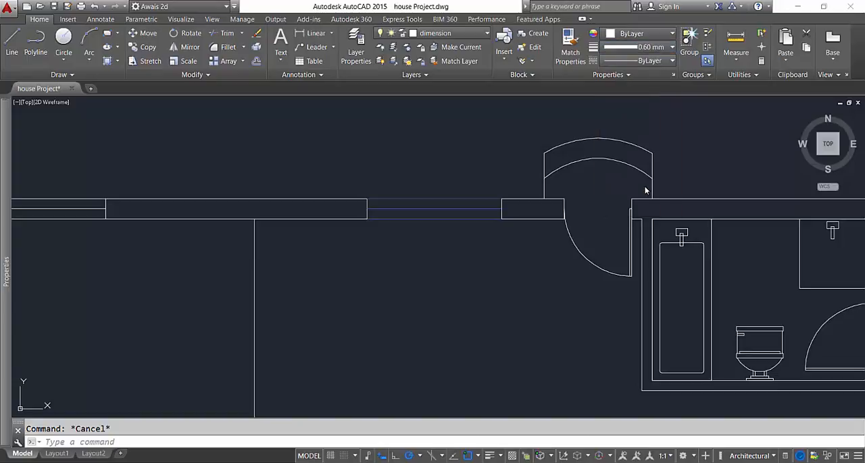
pyautogui.moveTo(348, 183)
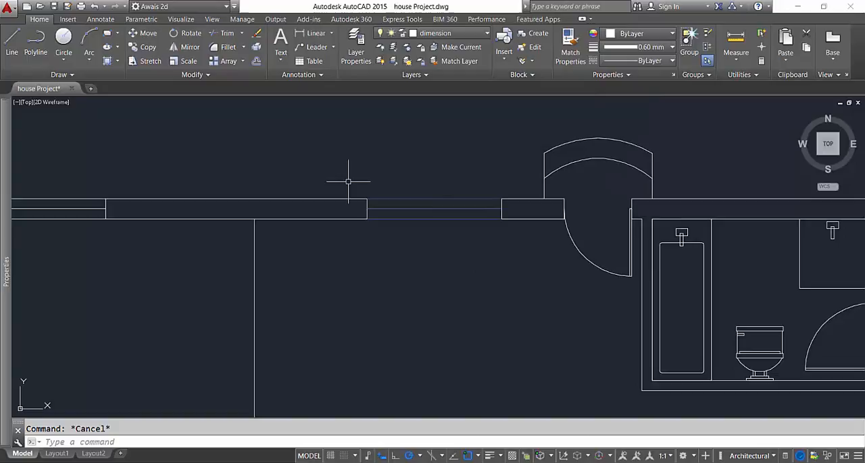
pyautogui.moveTo(614, 372)
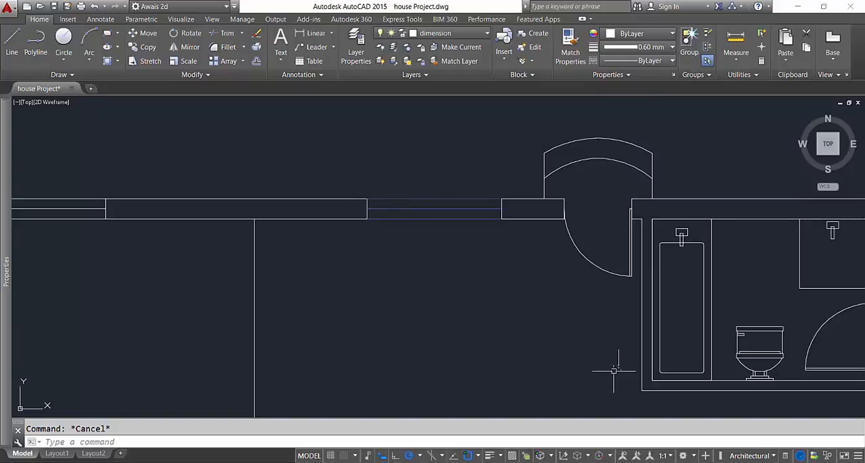
pyautogui.moveTo(488, 455)
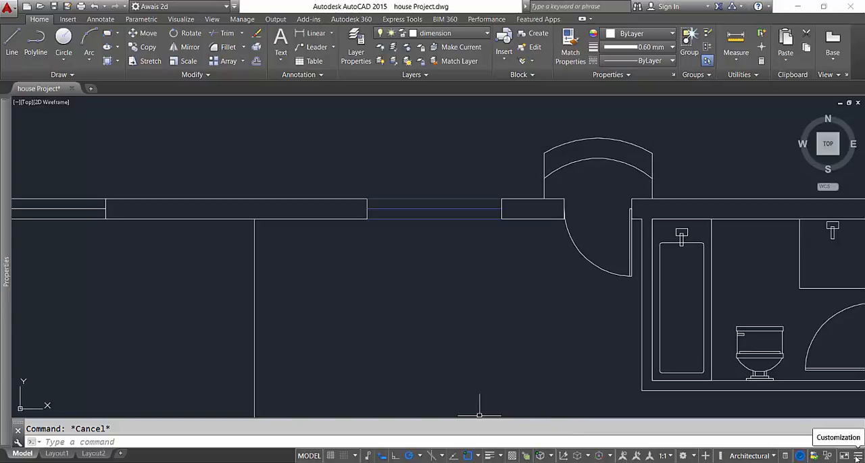
# Add LineWeight to the status bar and switch on lineweight display.
pyautogui.click(856, 455)
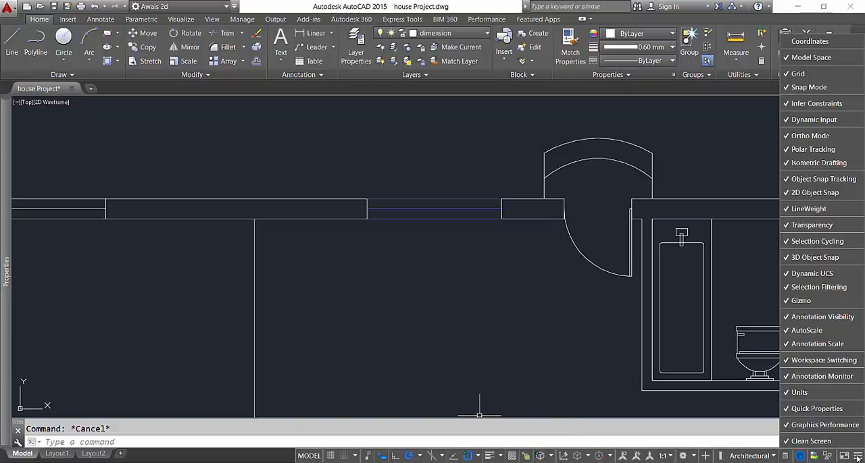
pyautogui.moveTo(808, 208)
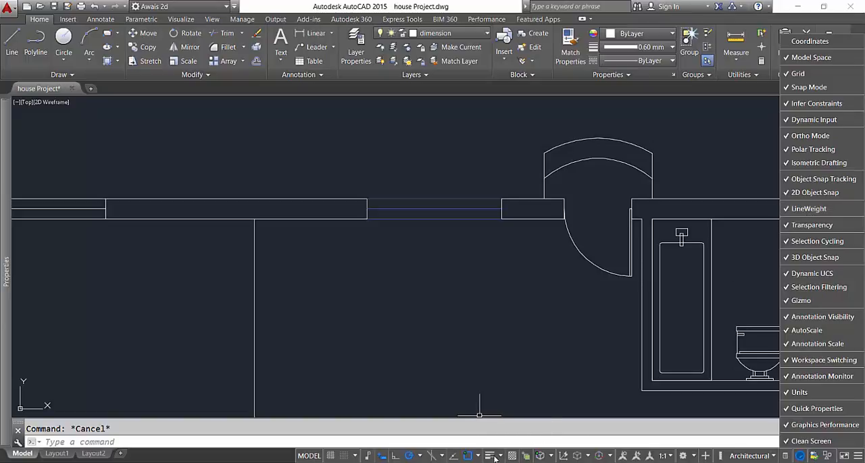
pyautogui.click(808, 209)
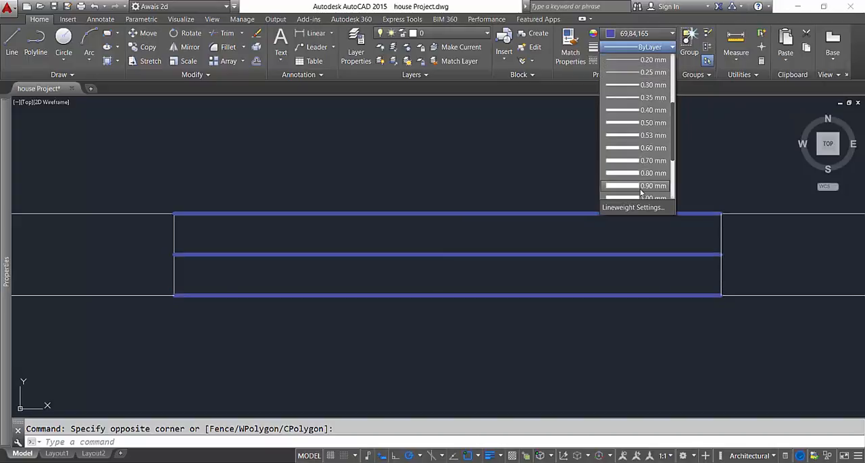
pyautogui.click(634, 161)
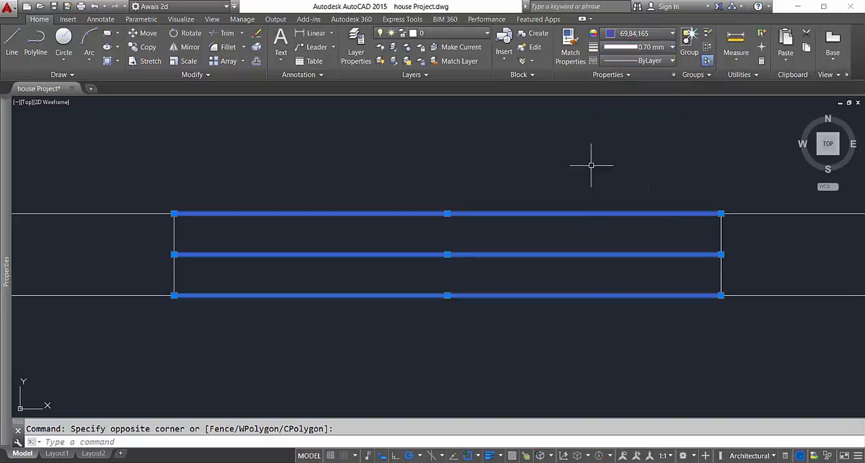
pyautogui.press('Escape')
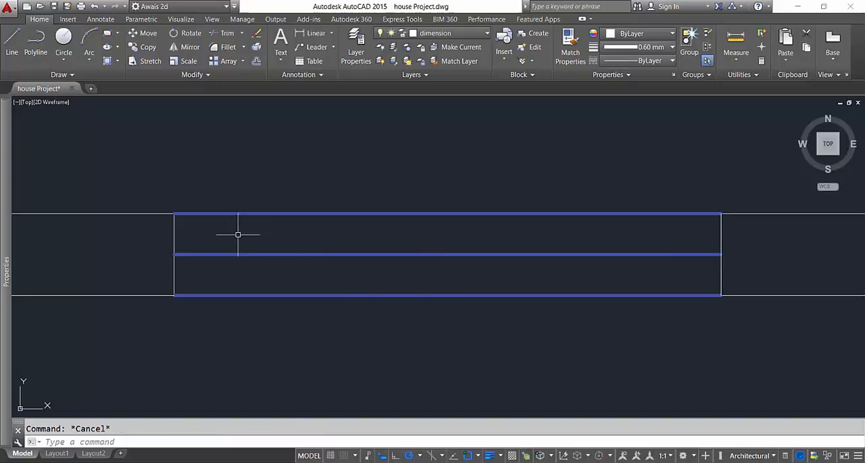
pyautogui.moveTo(605, 167)
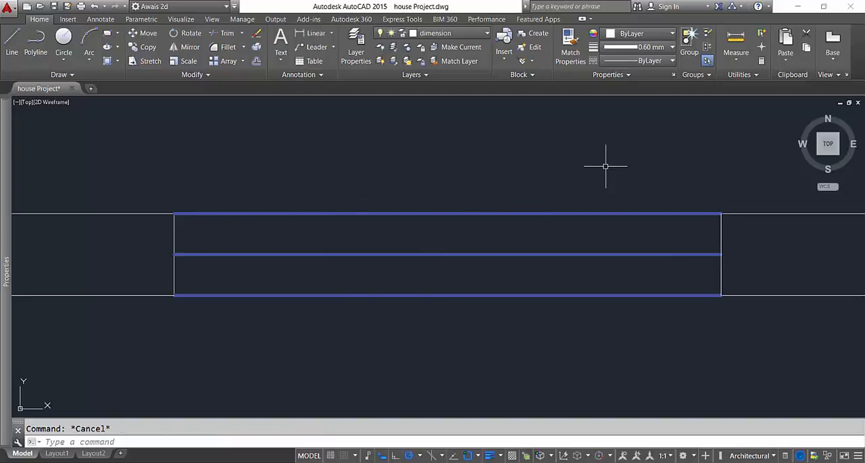
pyautogui.moveTo(568, 213)
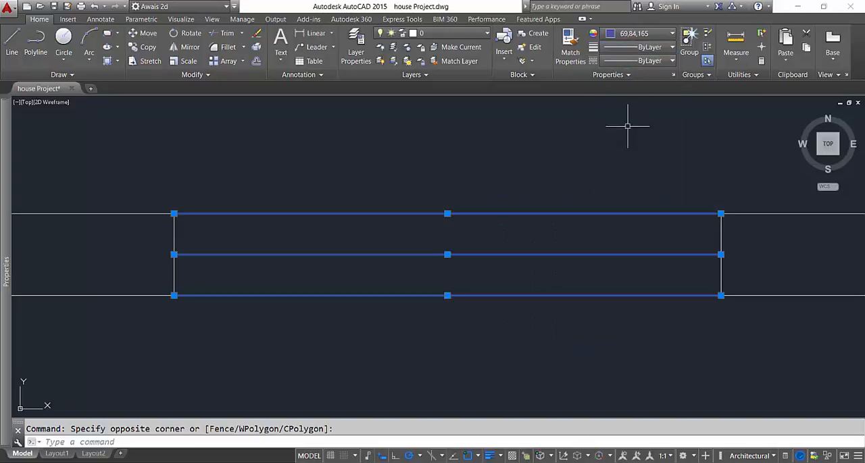
pyautogui.moveTo(481, 331)
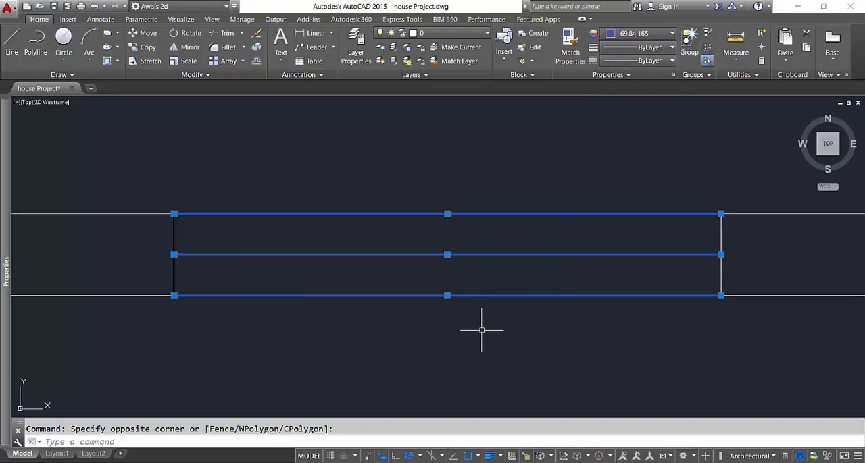
pyautogui.press('Escape')
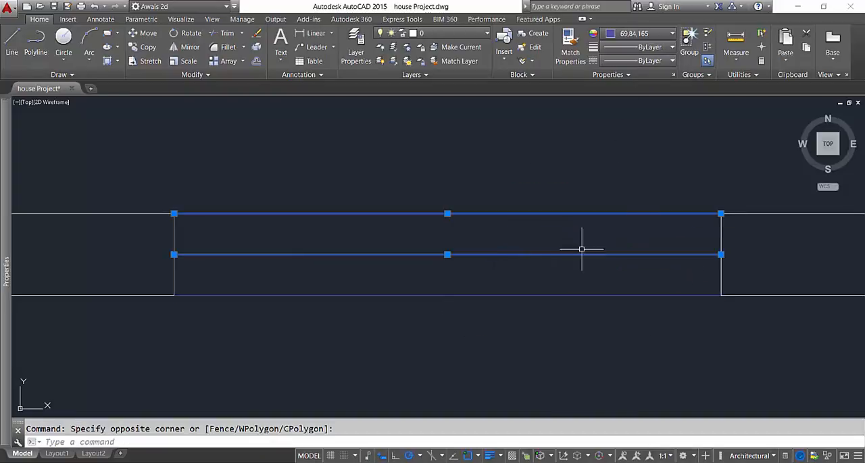
# Choose Other... from the Linetype dropdown for the selected window lines.
pyautogui.click(670, 61)
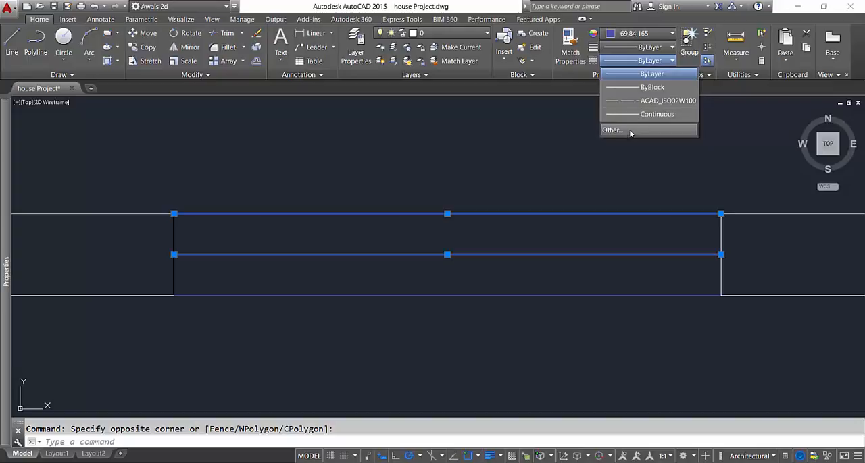
pyautogui.click(611, 129)
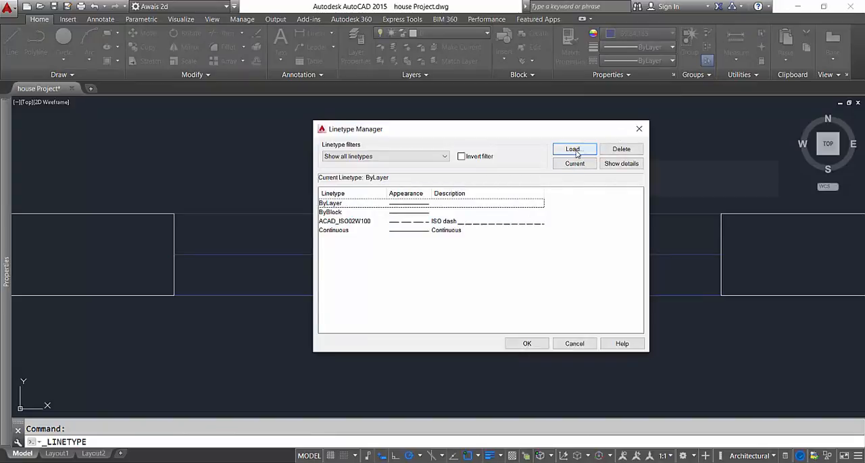
# Load the HIDDEN linetype from acad.lin and close the Linetype Manager.
pyautogui.click(573, 150)
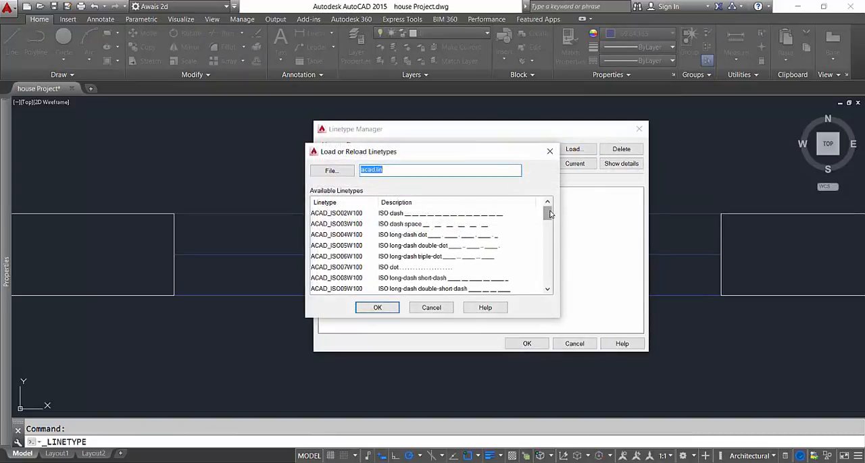
pyautogui.scroll(-3)
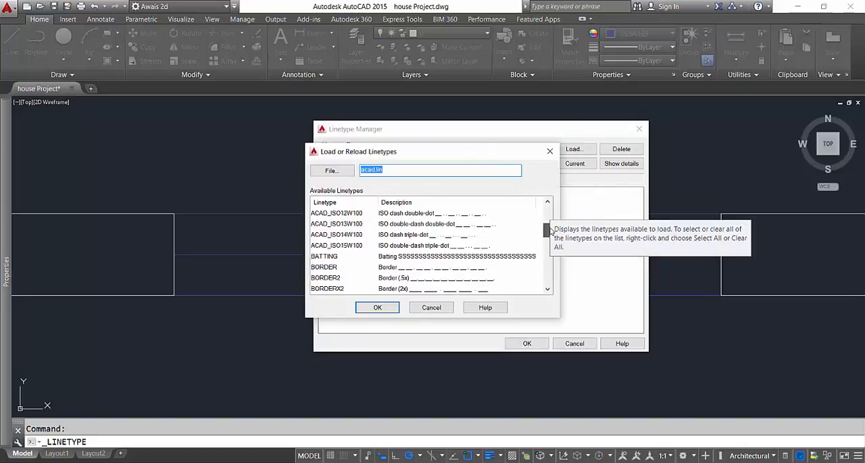
pyautogui.scroll(-3)
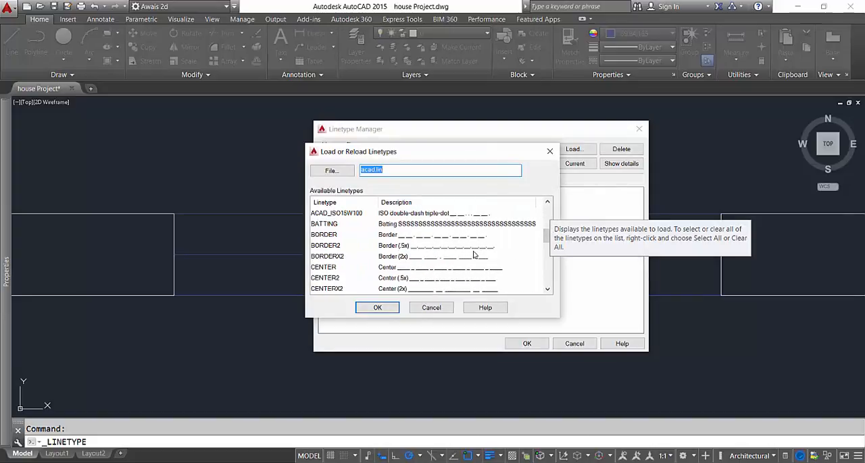
pyautogui.scroll(-3)
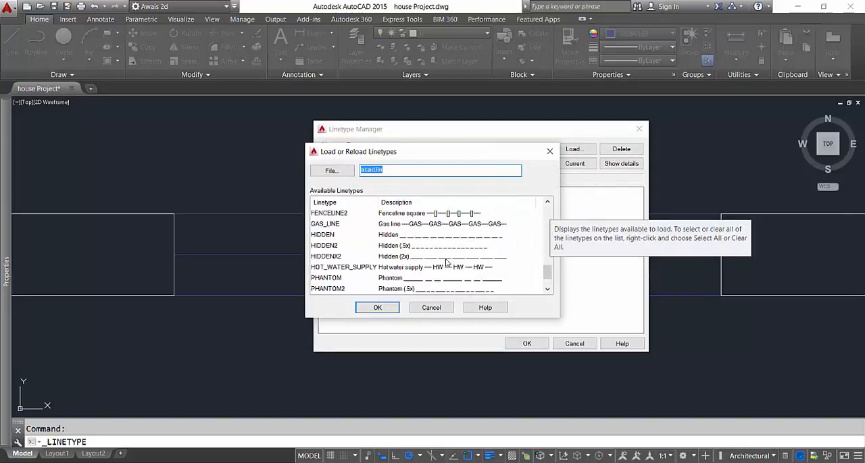
pyautogui.scroll(3)
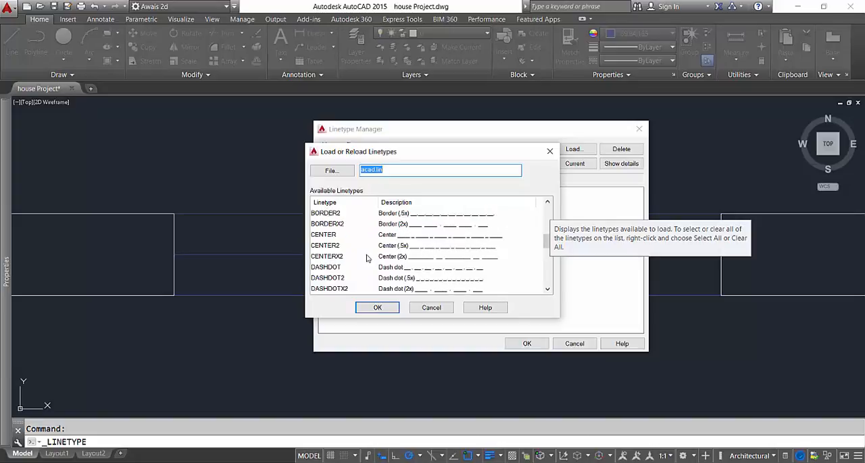
pyautogui.scroll(-3)
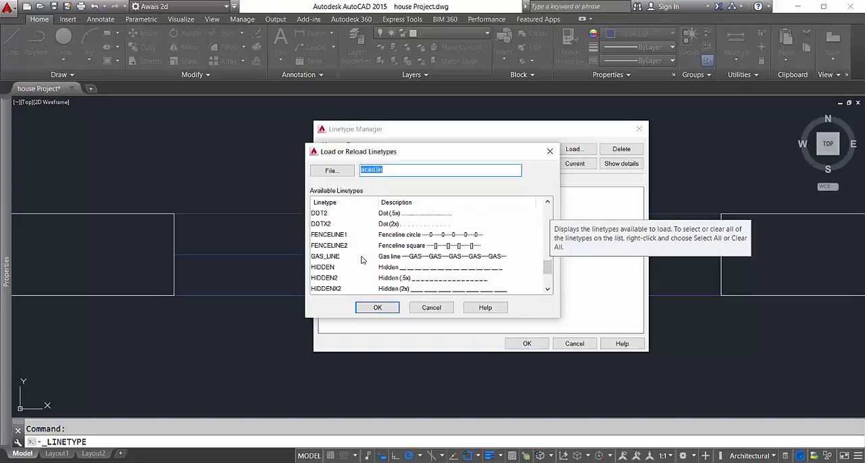
pyautogui.click(323, 267)
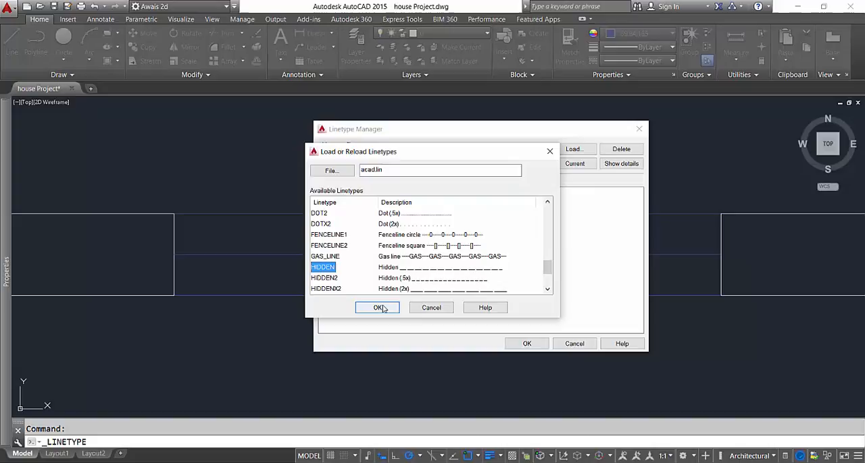
pyautogui.click(376, 307)
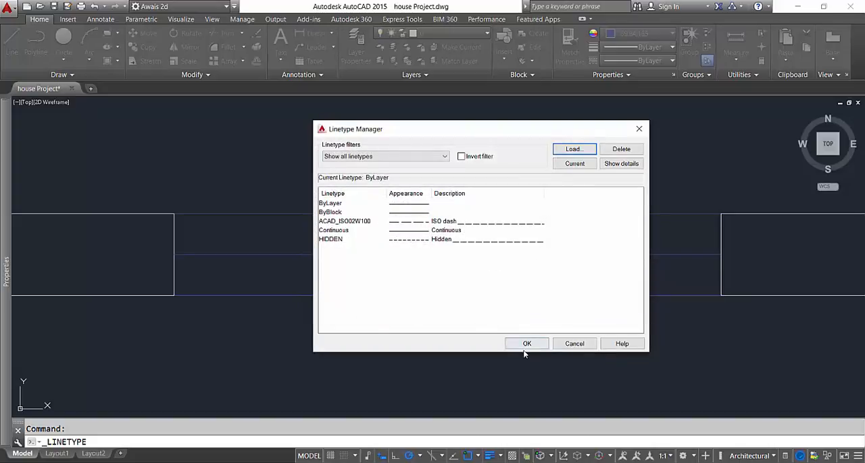
pyautogui.click(526, 344)
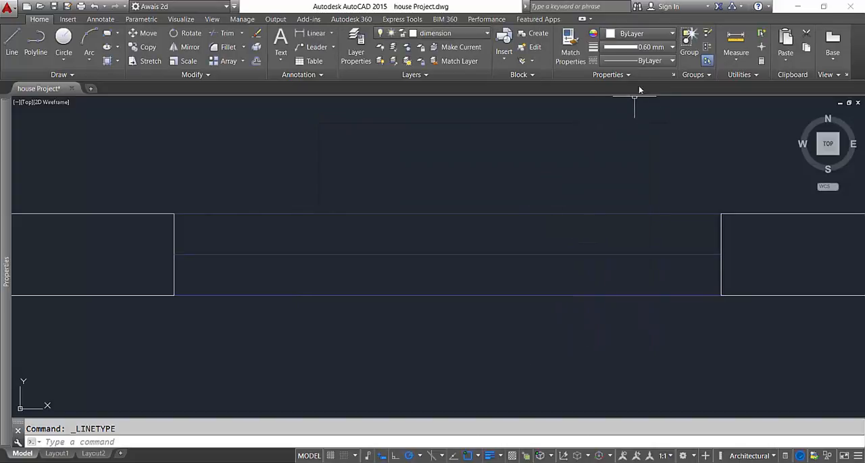
# Apply the HIDDEN linetype to both blue window lines.
pyautogui.click(648, 61)
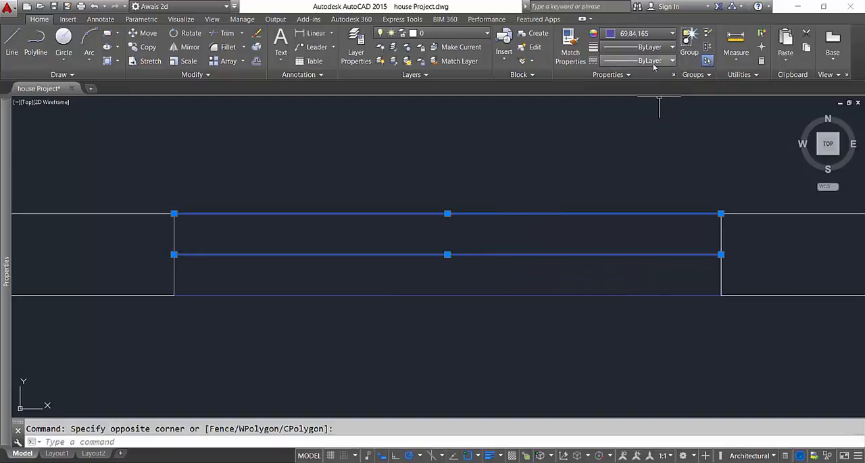
pyautogui.click(648, 60)
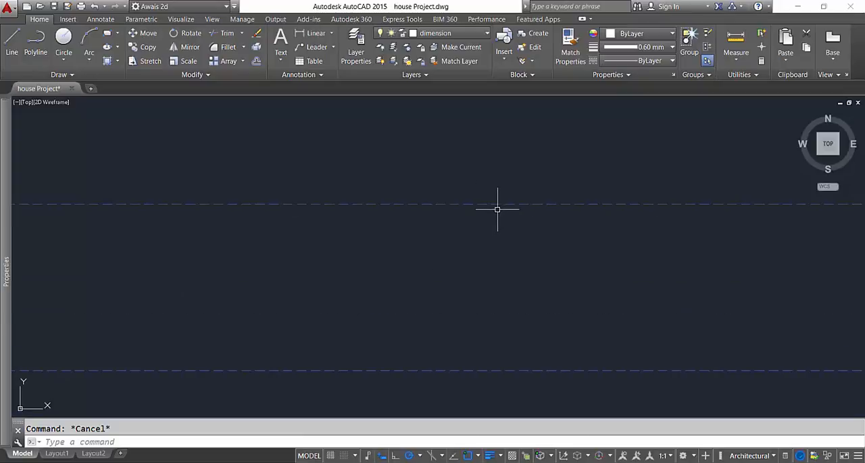
pyautogui.moveTo(502, 218)
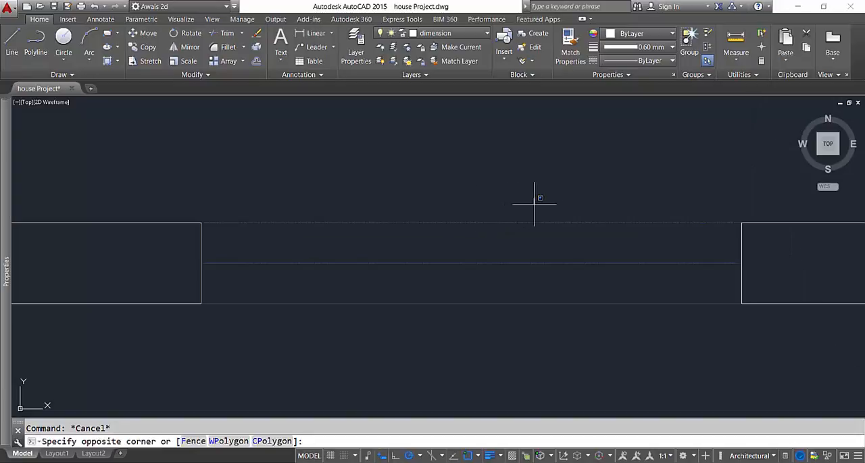
# In the Properties palette, keep HIDDEN and set the window lines' linetype scale to 0.60.
pyautogui.click(493, 277)
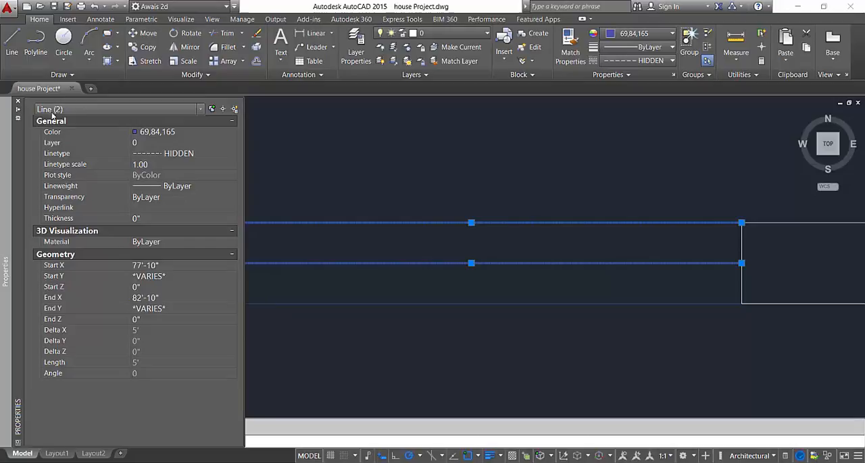
pyautogui.moveTo(155, 135)
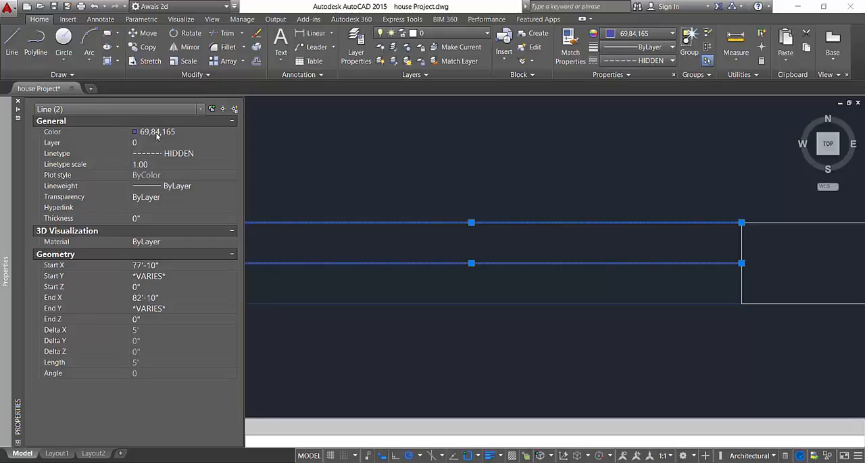
pyautogui.click(156, 132)
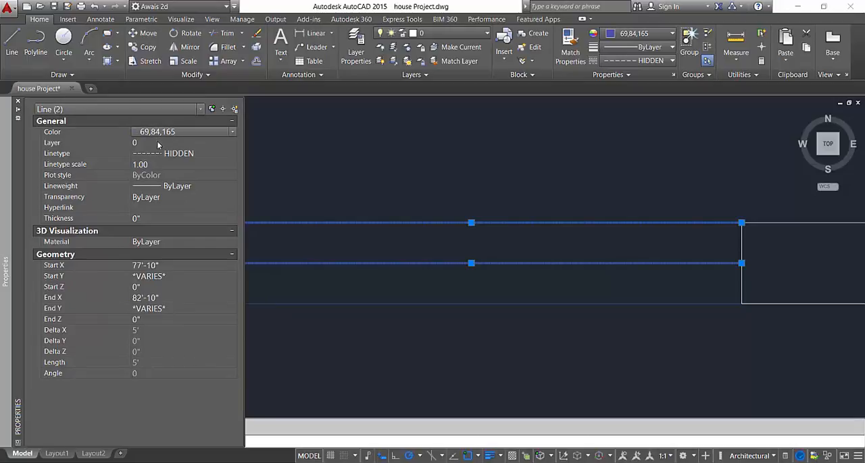
pyautogui.click(183, 132)
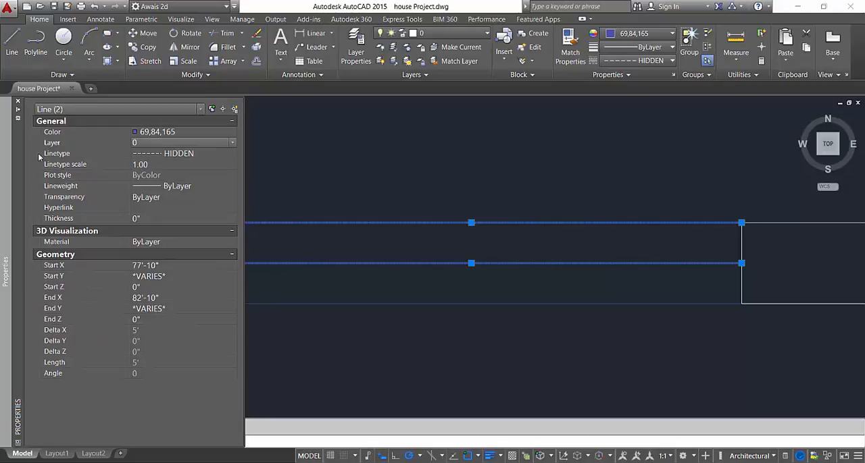
pyautogui.click(232, 153)
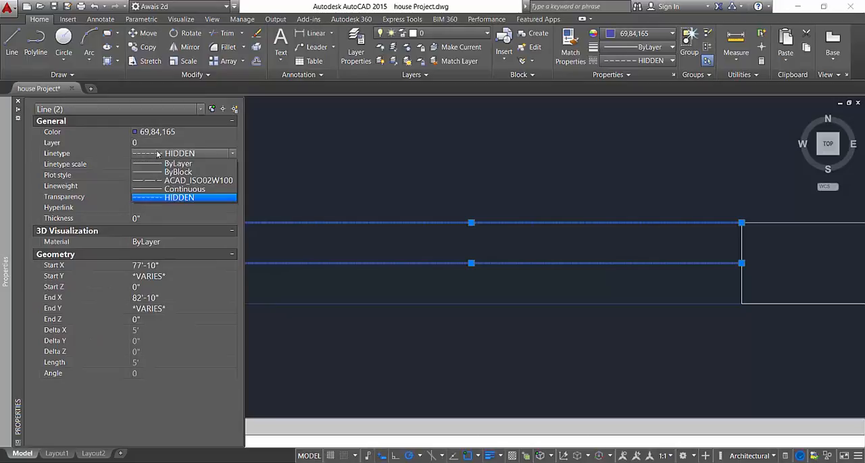
pyautogui.click(179, 197)
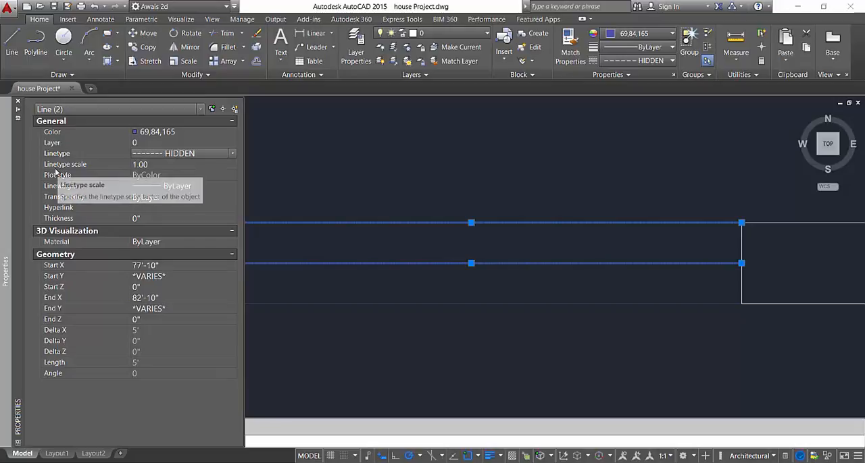
pyautogui.moveTo(138, 169)
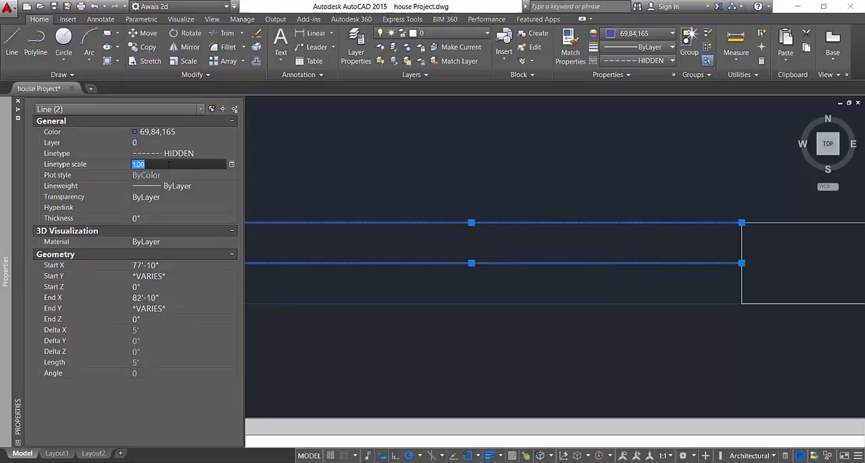
pyautogui.write('0.60')
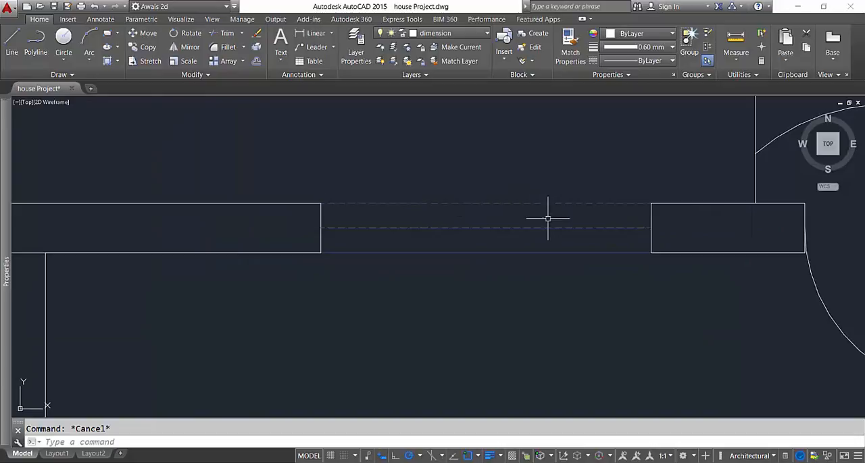
pyautogui.moveTo(537, 169)
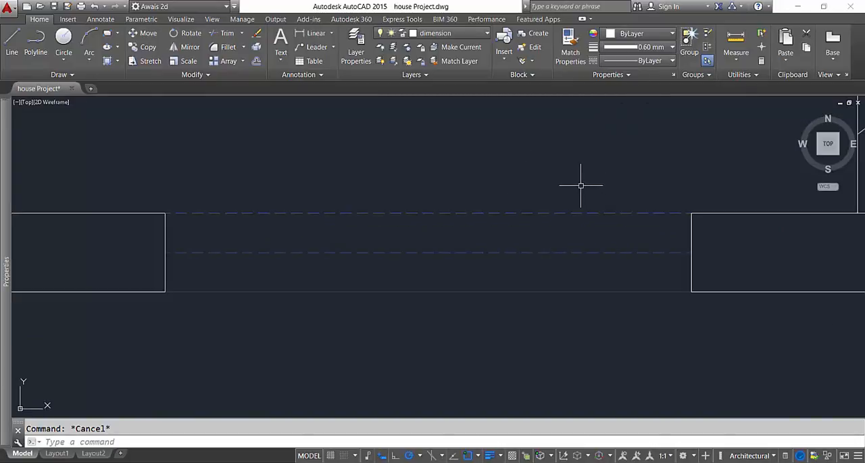
pyautogui.moveTo(571, 98)
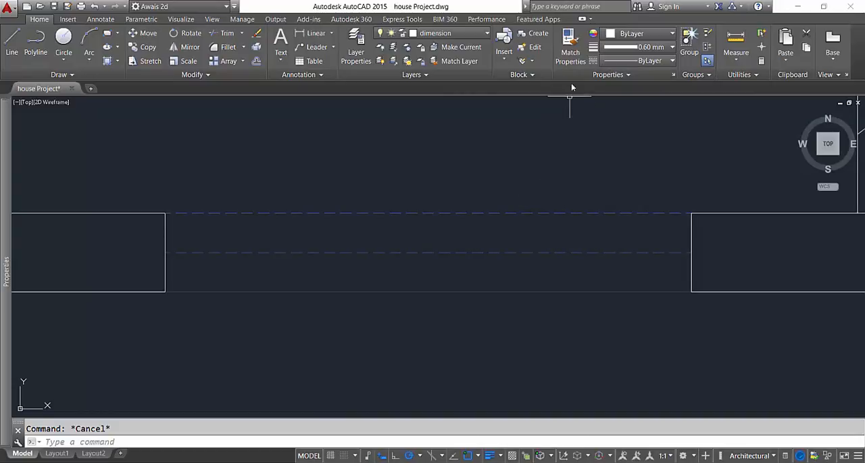
# Match Properties from the blue HIDDEN window line onto the other window's lines.
pyautogui.click(569, 52)
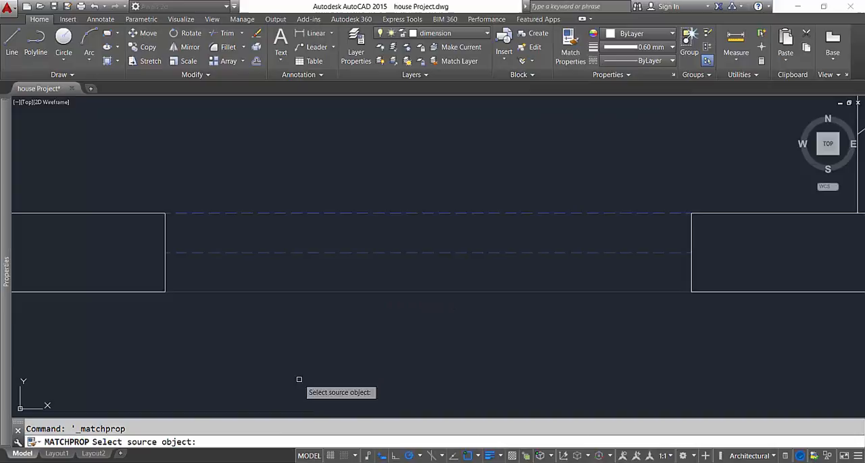
pyautogui.moveTo(201, 415)
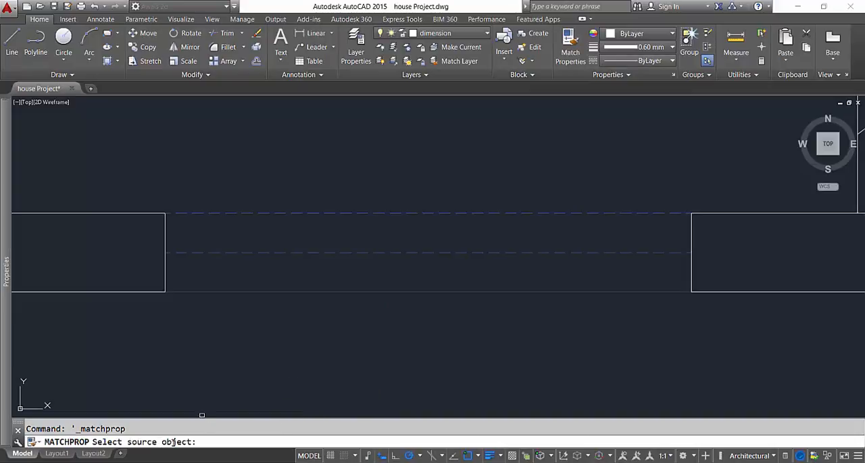
pyautogui.moveTo(555, 253)
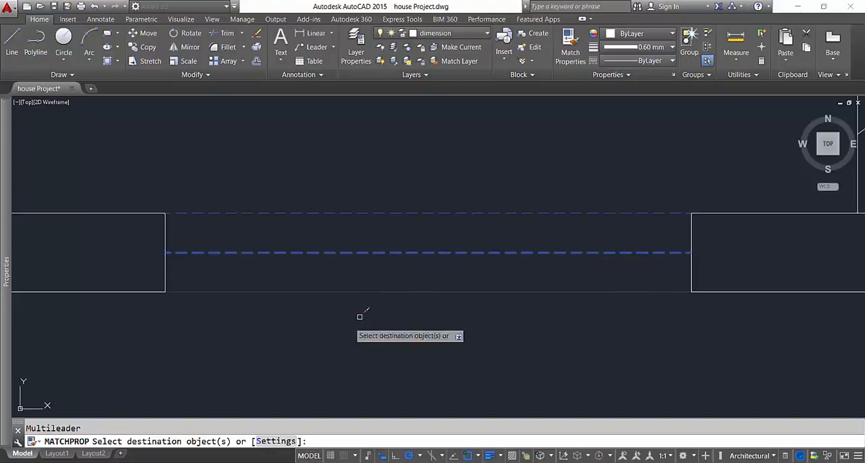
pyautogui.moveTo(175, 414)
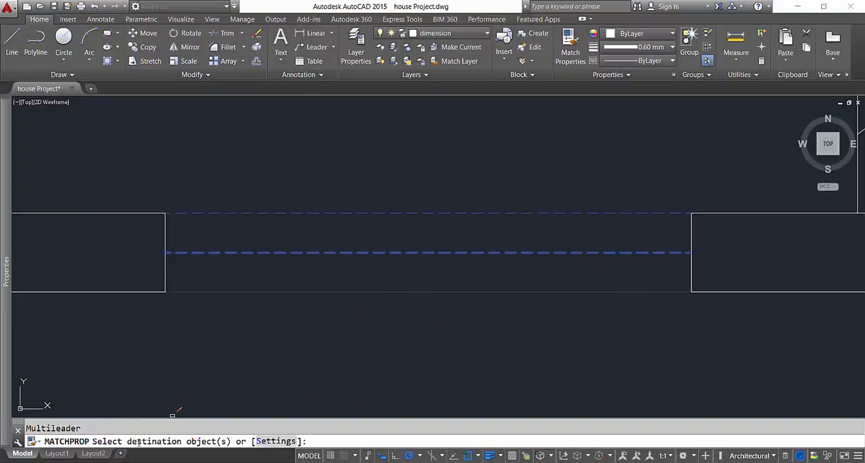
pyautogui.moveTo(338, 362)
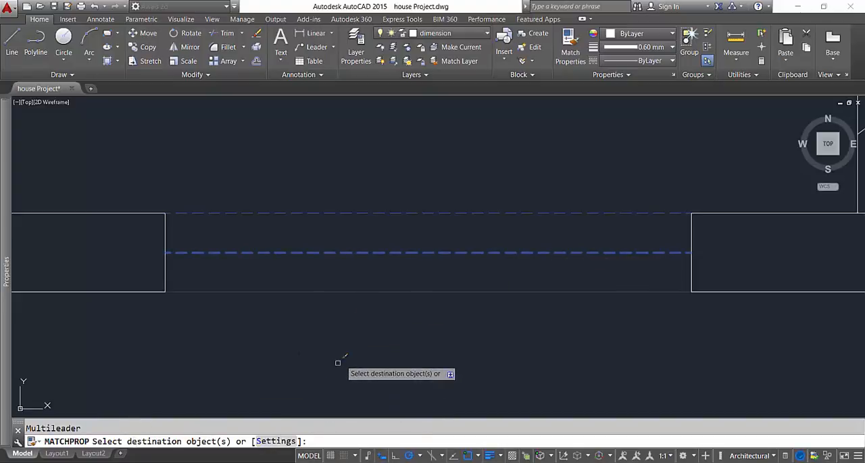
pyautogui.moveTo(464, 341)
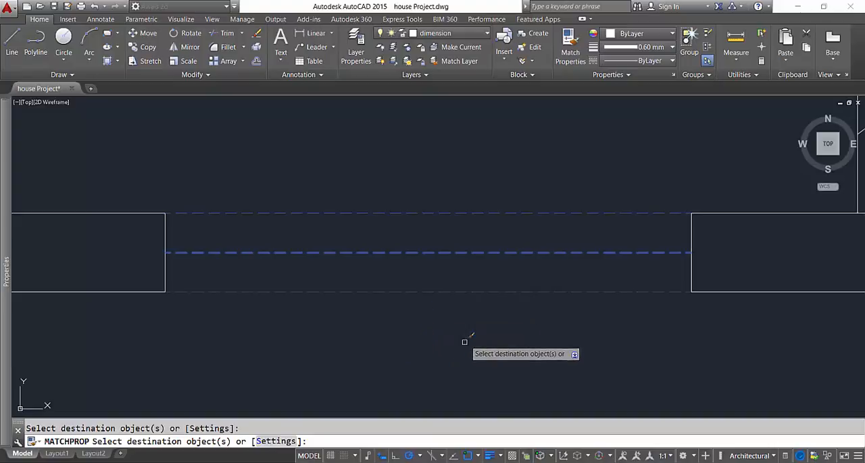
pyautogui.moveTo(474, 253)
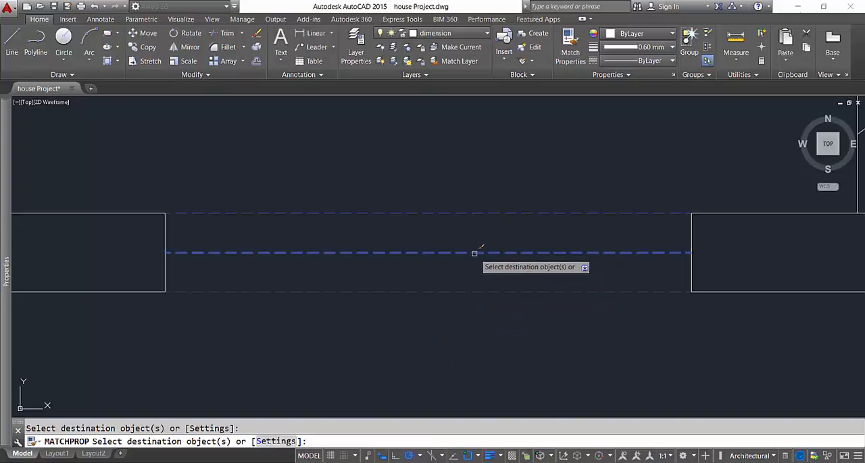
pyautogui.moveTo(465, 253)
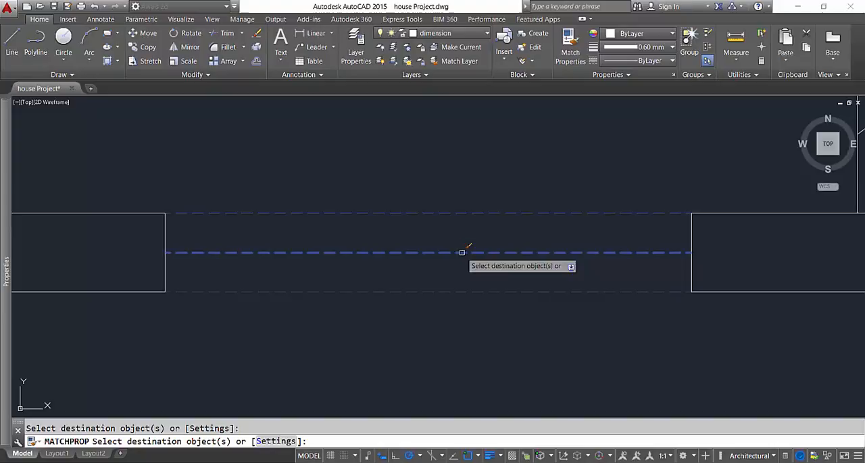
pyautogui.moveTo(398, 274)
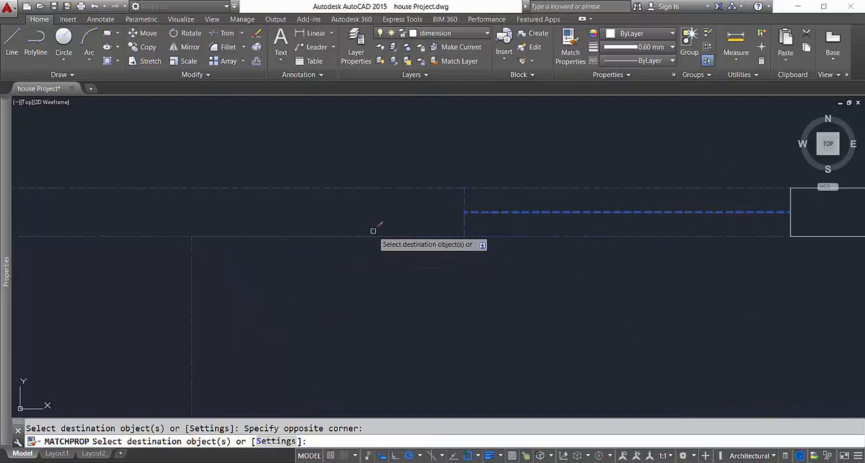
pyautogui.moveTo(547, 258)
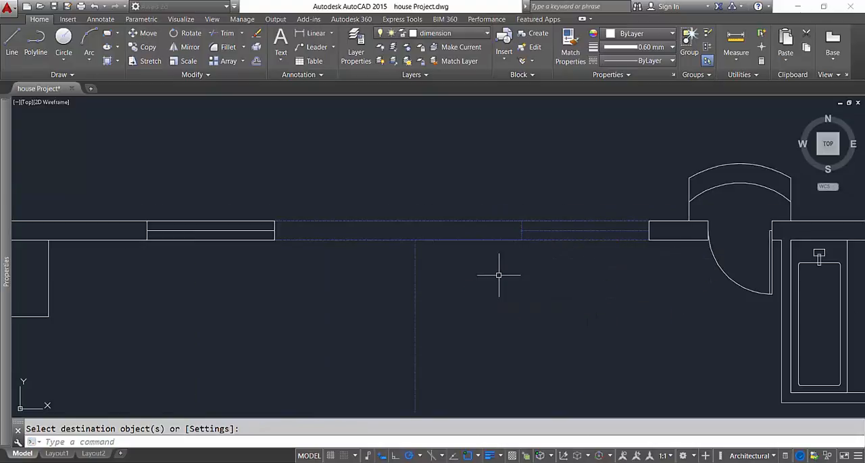
pyautogui.moveTo(516, 281)
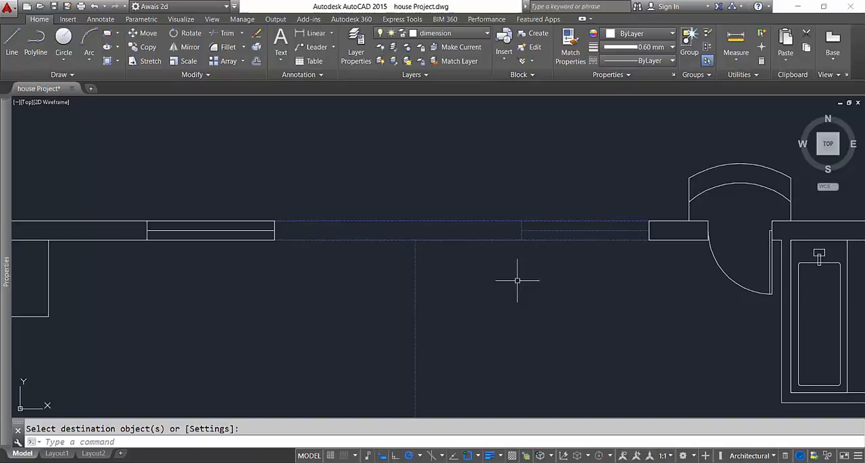
pyautogui.moveTo(628, 247)
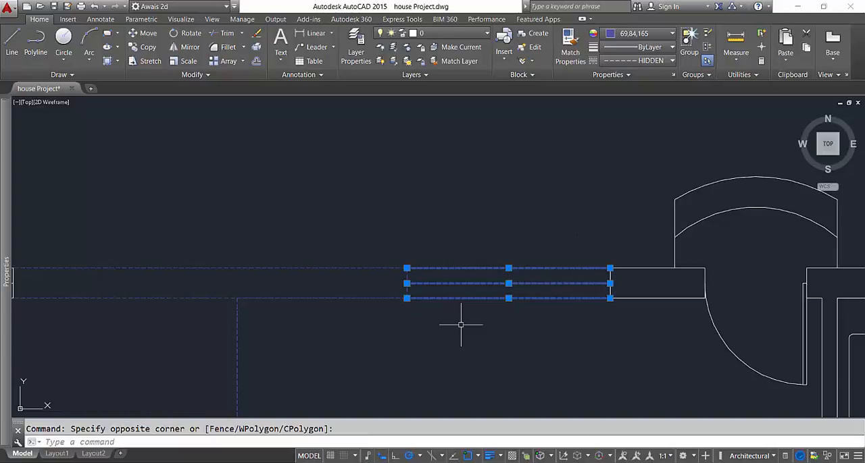
pyautogui.press('Escape')
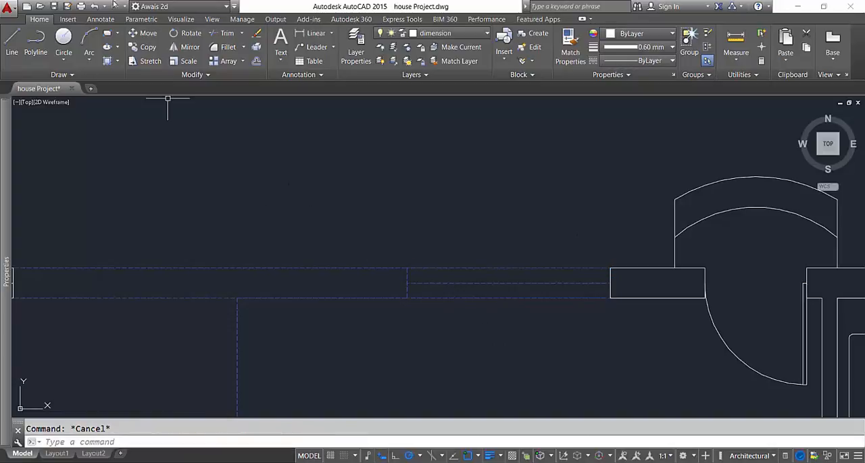
# Undo the property match and two property changes, leaving the window lines solid blue.
pyautogui.click(98, 7)
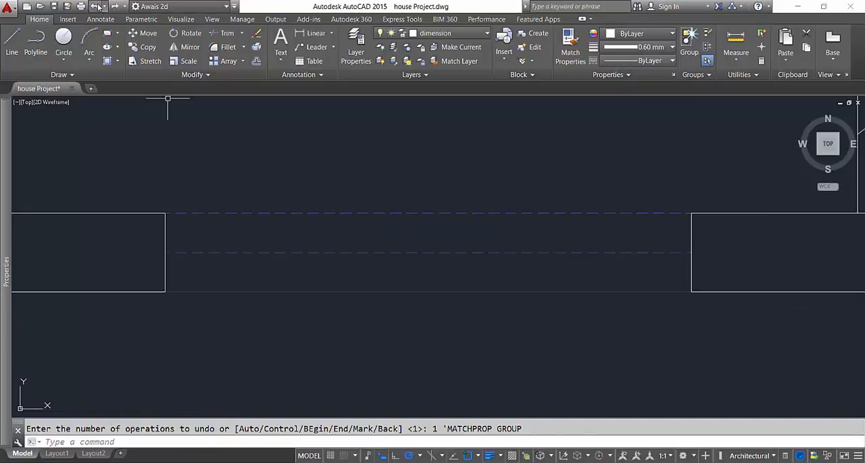
pyautogui.click(98, 6)
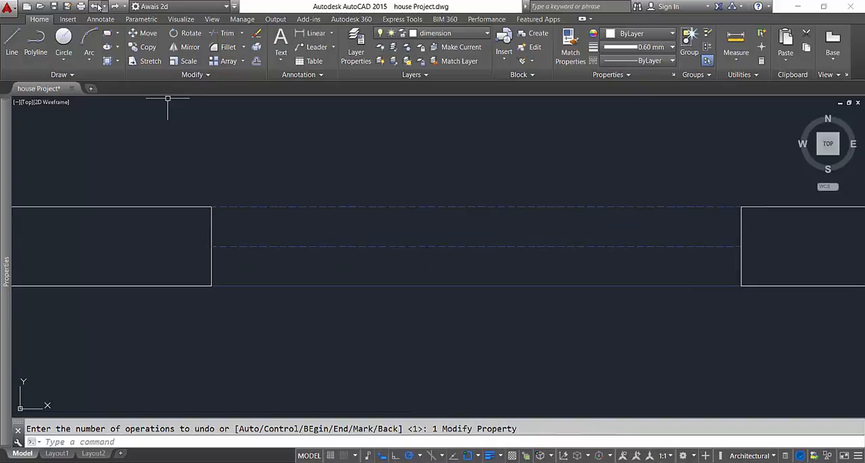
pyautogui.click(98, 6)
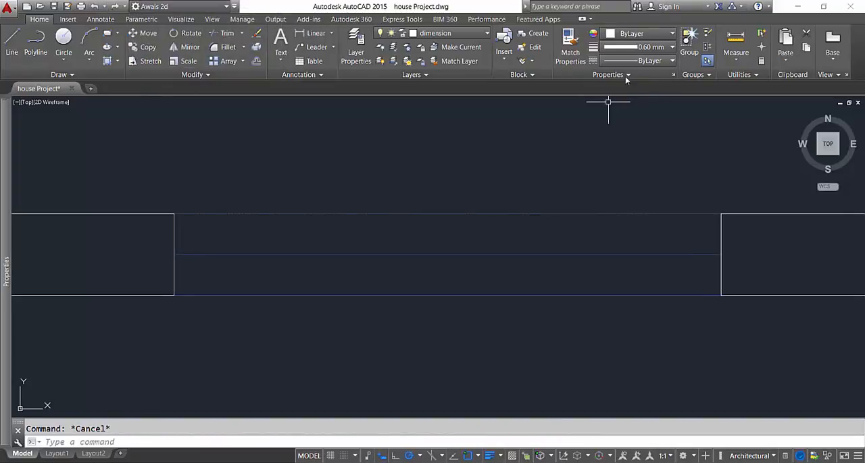
pyautogui.click(627, 74)
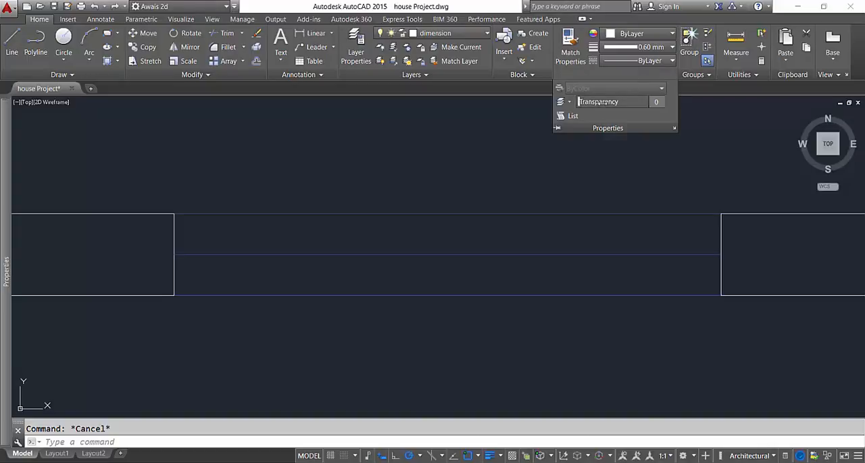
pyautogui.moveTo(611, 102)
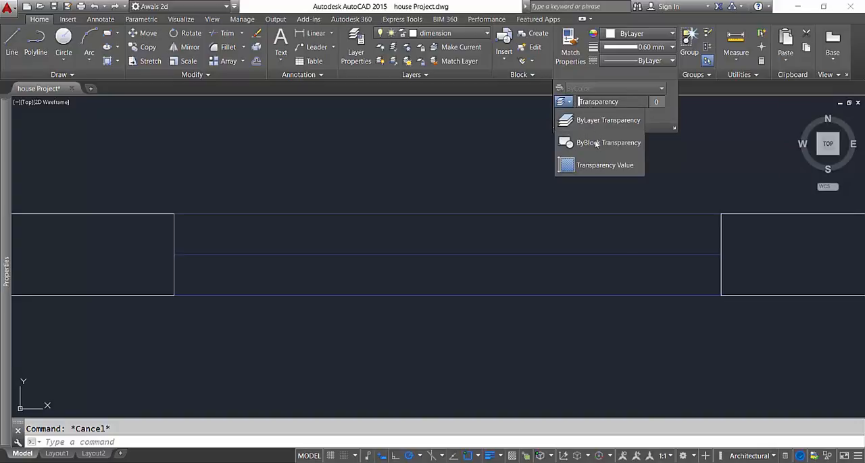
pyautogui.moveTo(605, 165)
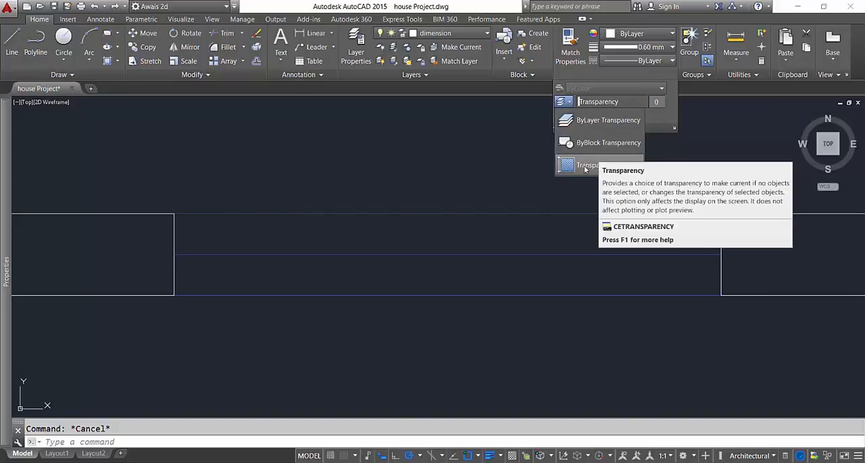
pyautogui.moveTo(638, 81)
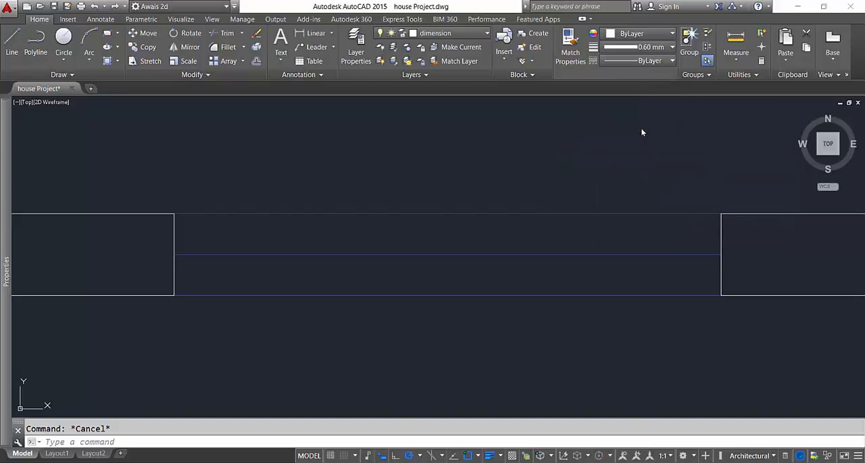
pyautogui.moveTo(497, 184)
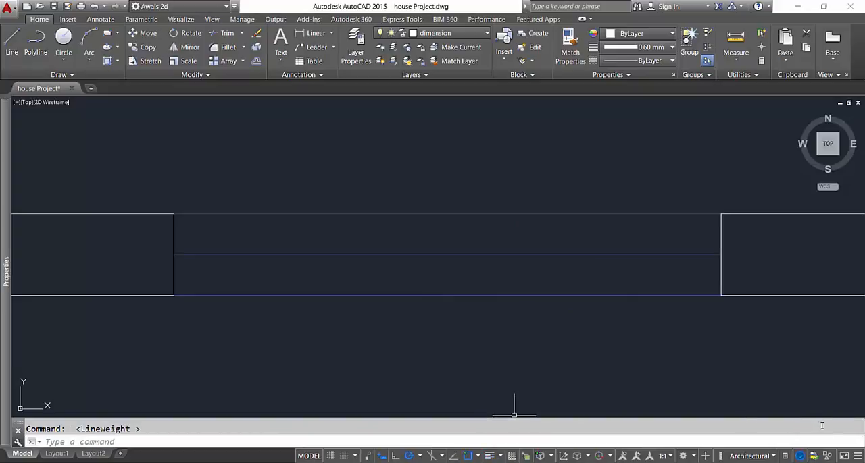
pyautogui.moveTo(811, 410)
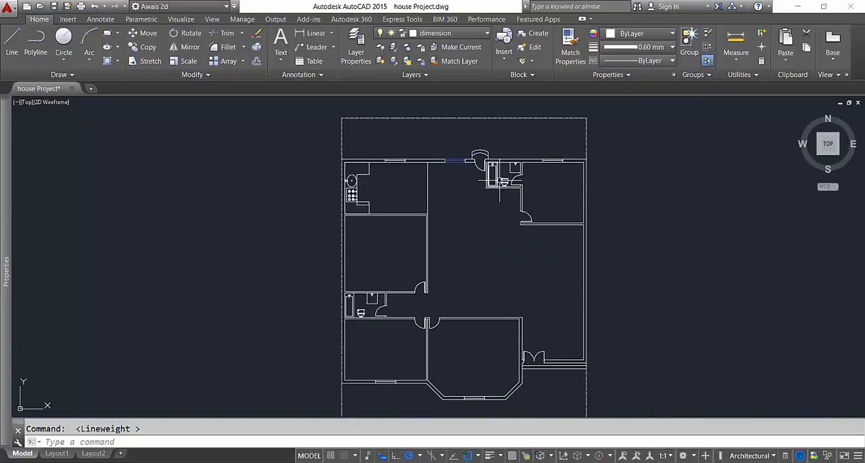
pyautogui.moveTo(501, 220)
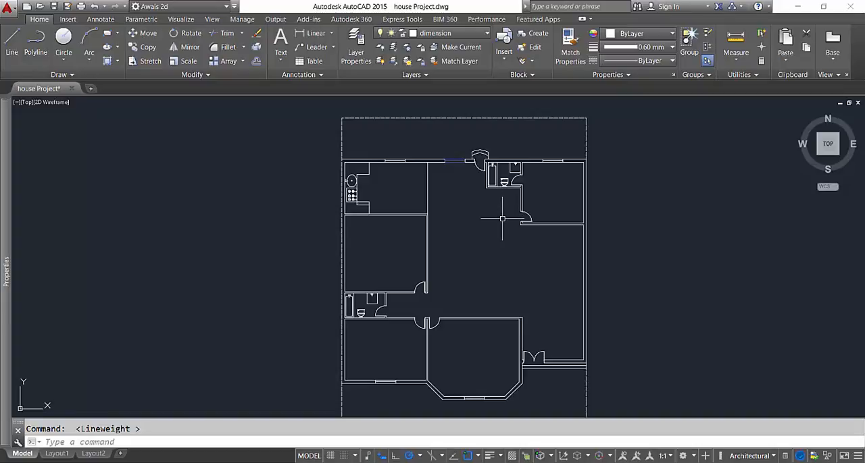
pyautogui.scroll(-3)
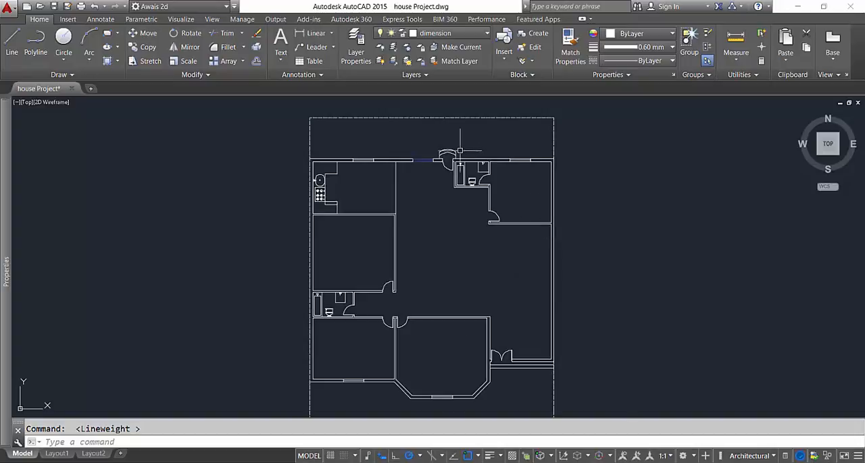
pyautogui.scroll(3)
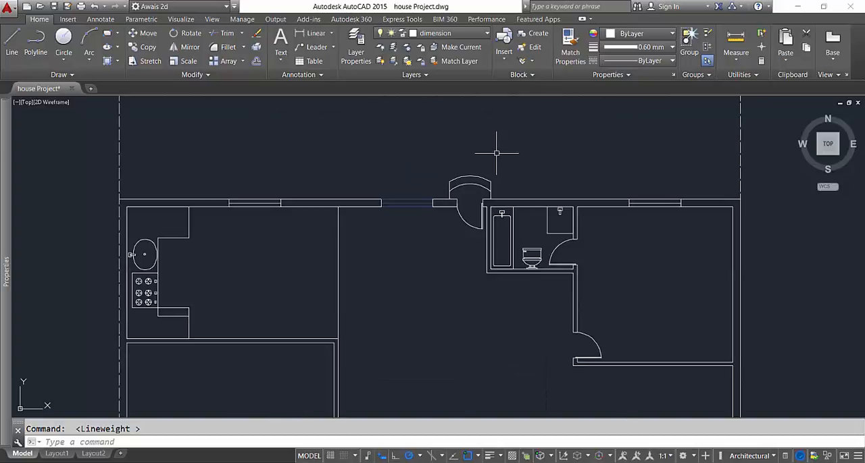
pyautogui.moveTo(474, 163)
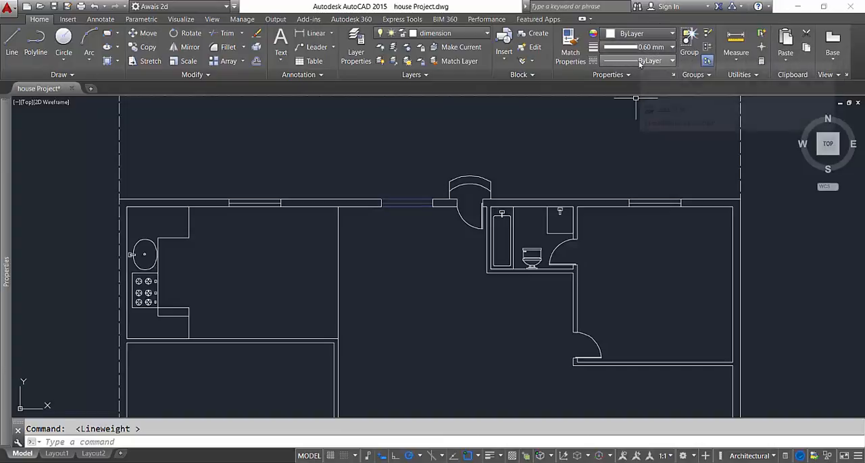
pyautogui.moveTo(356, 51)
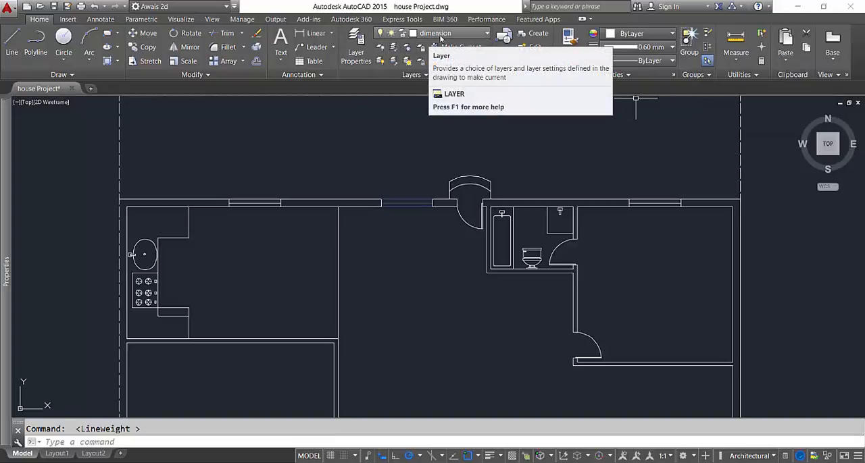
pyautogui.moveTo(460, 48)
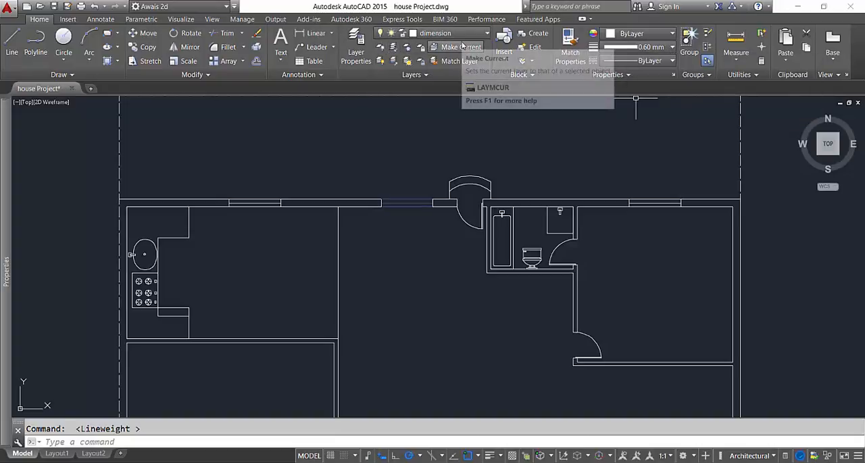
pyautogui.moveTo(461, 46)
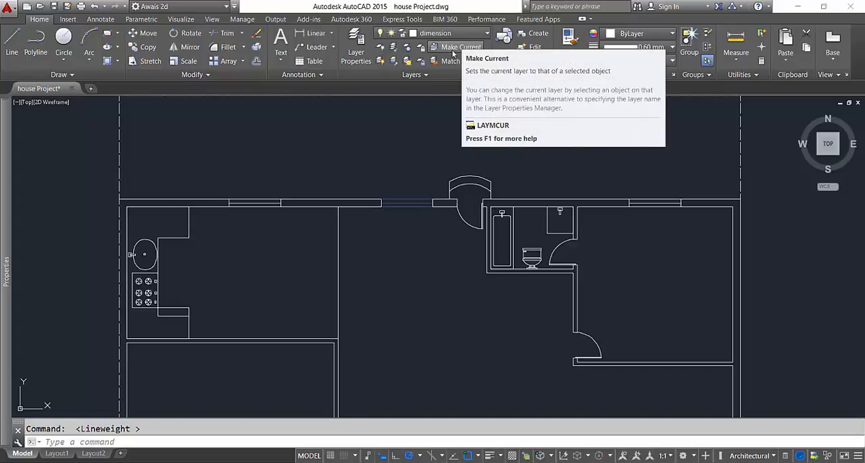
pyautogui.moveTo(459, 60)
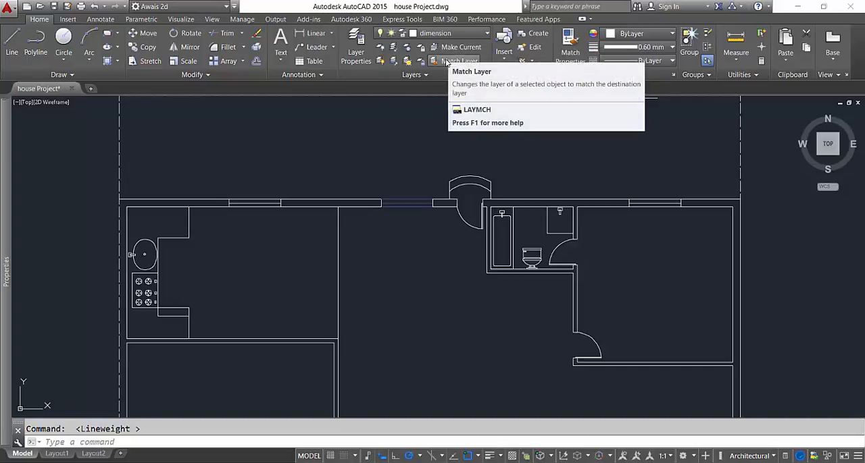